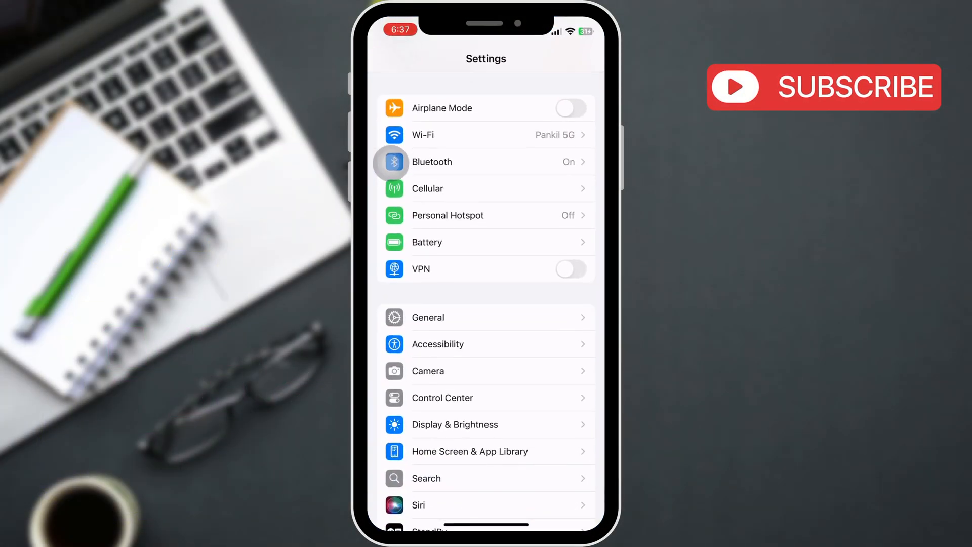
Confirm Date & Time shows Set Automatically on with Mumbai time zone, then return to General.
click(427, 317)
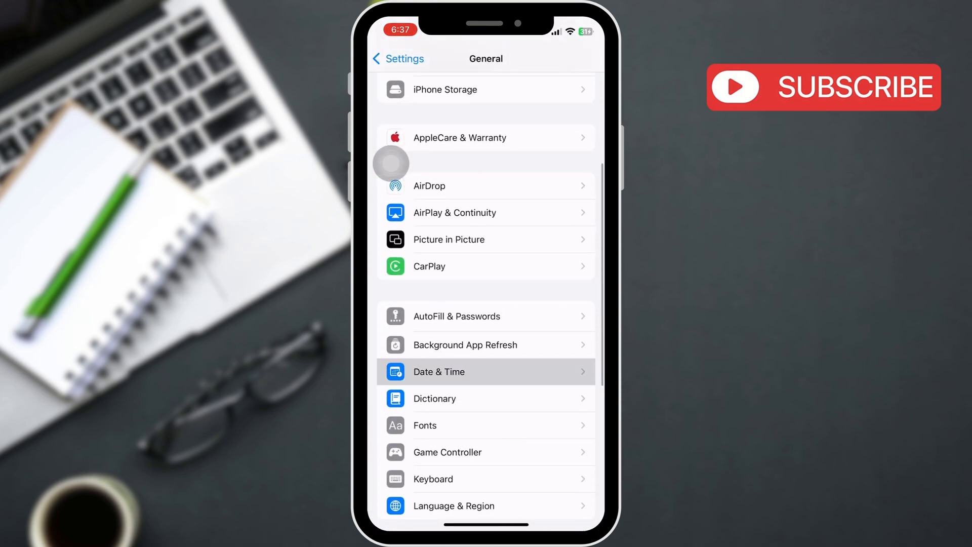
click(486, 372)
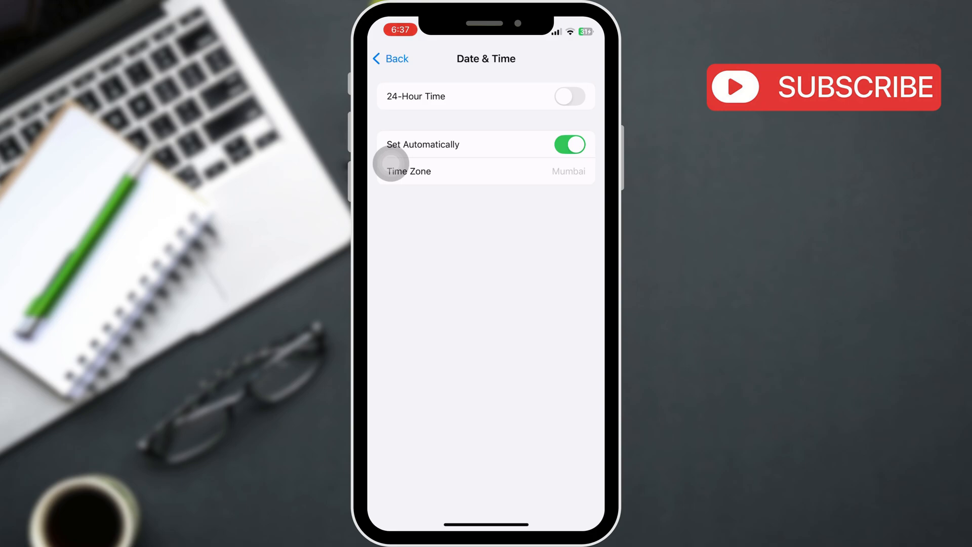
click(391, 59)
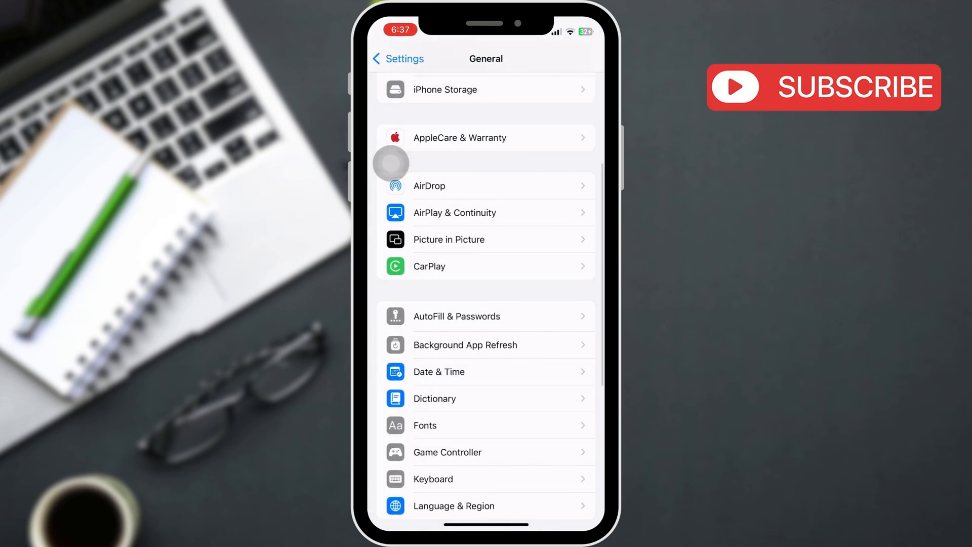